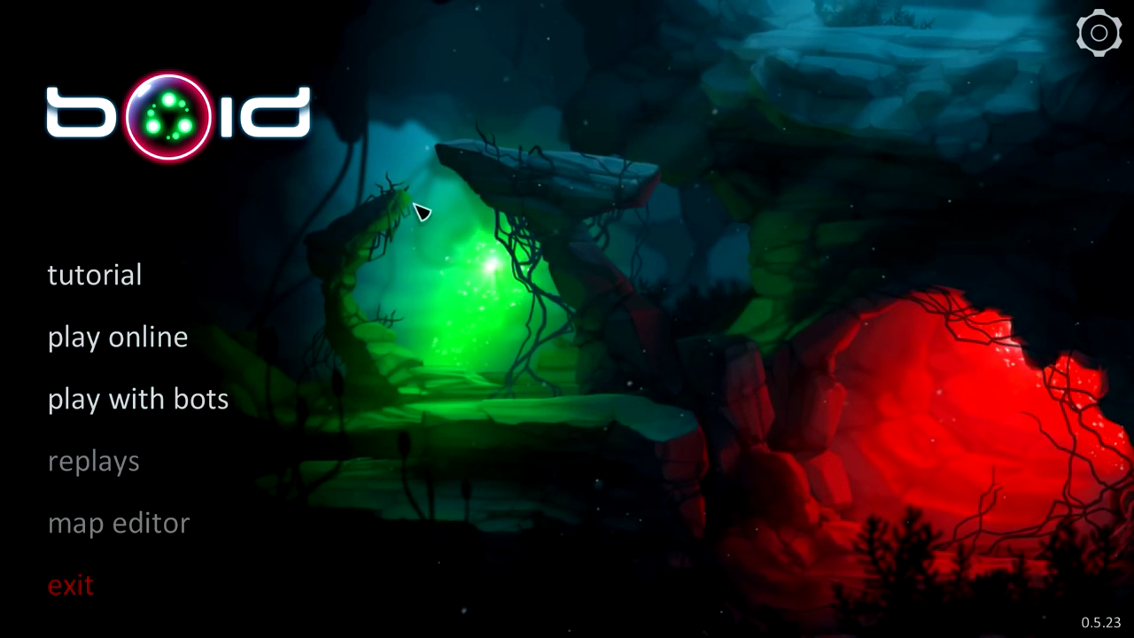
mouse_move(517, 190)
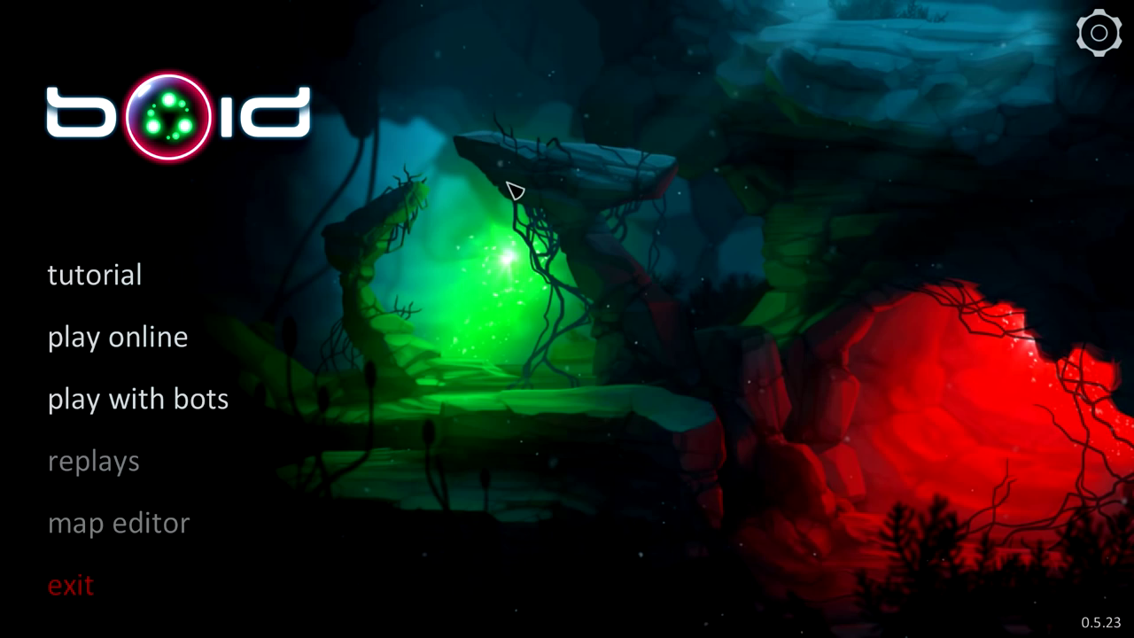
mouse_move(149, 412)
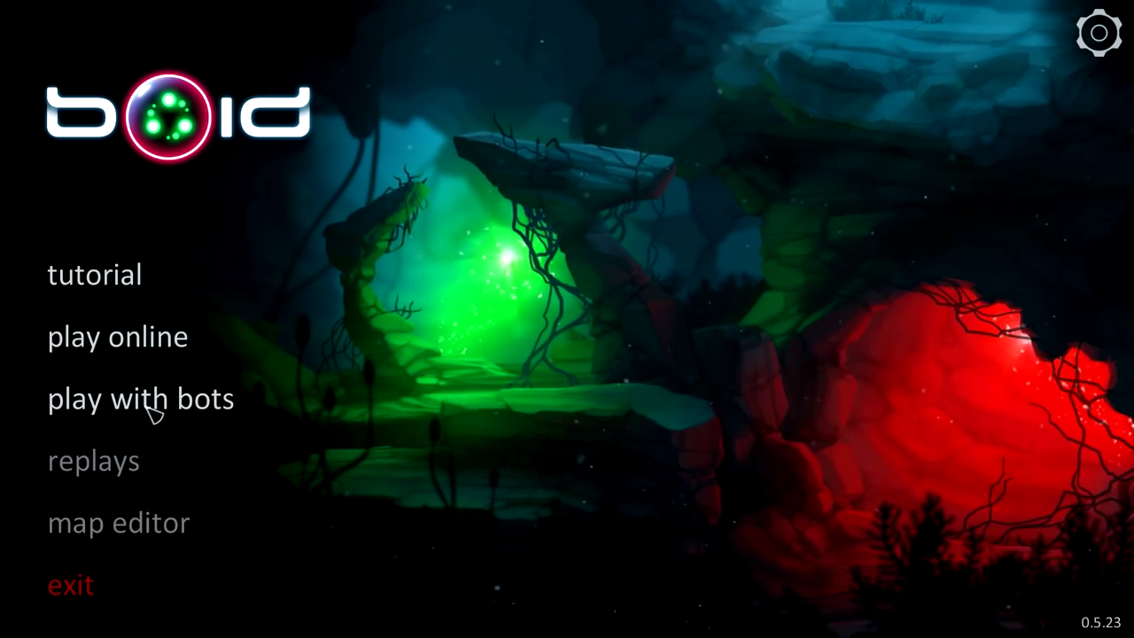
Step: Open the 'play with bots' map list, showing maps like Quickdraw and Blast Radius
left_click(140, 399)
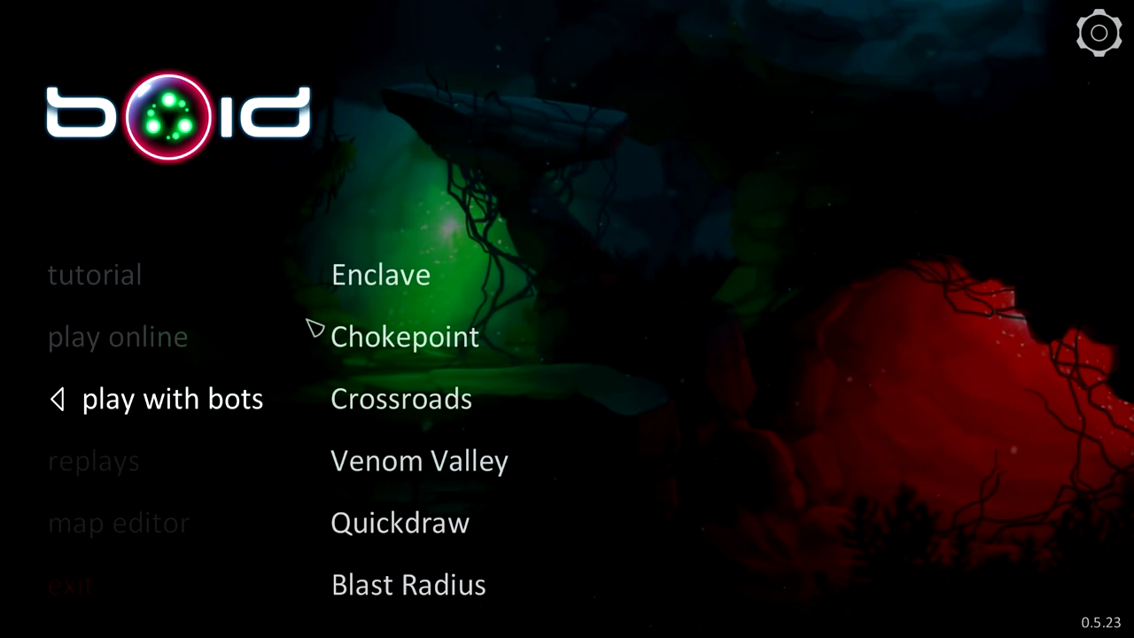
mouse_move(361, 280)
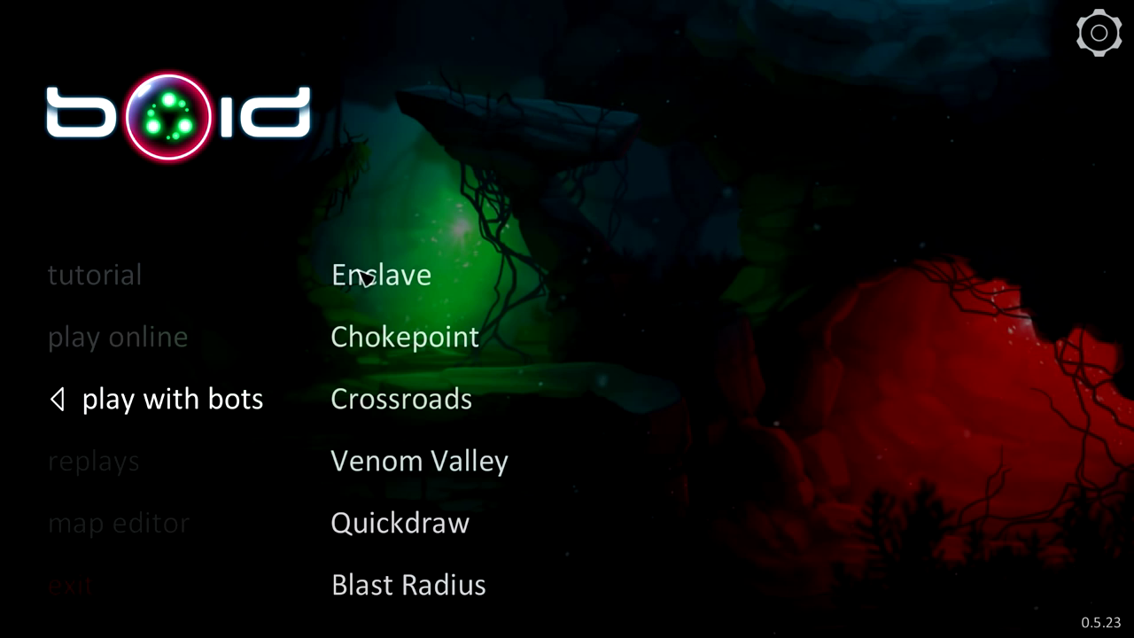
mouse_move(377, 549)
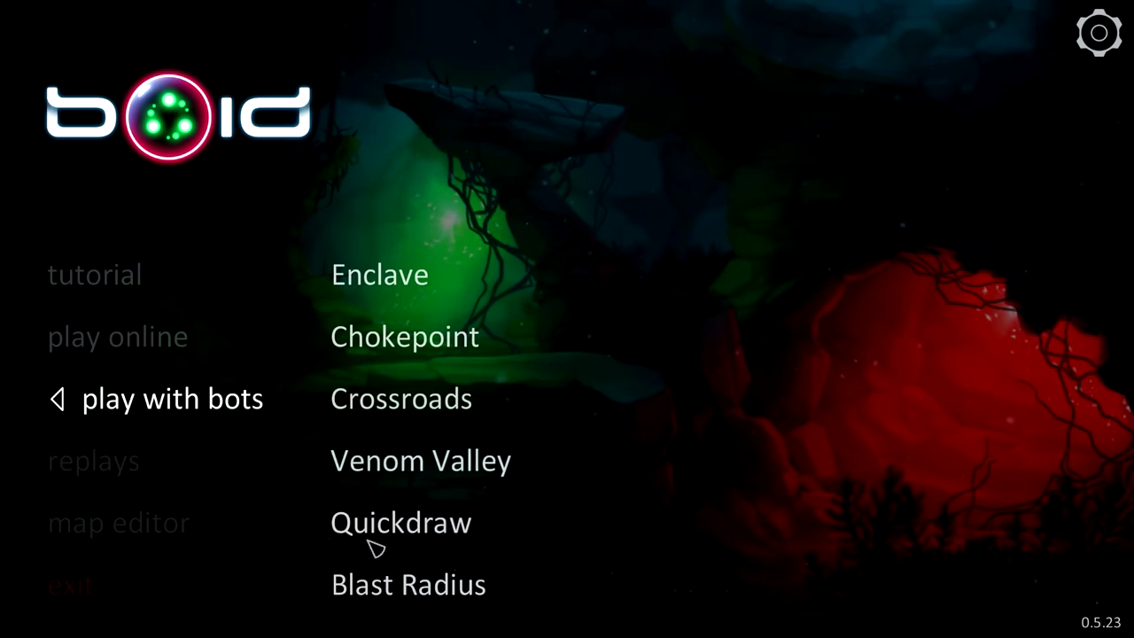
left_click(379, 275)
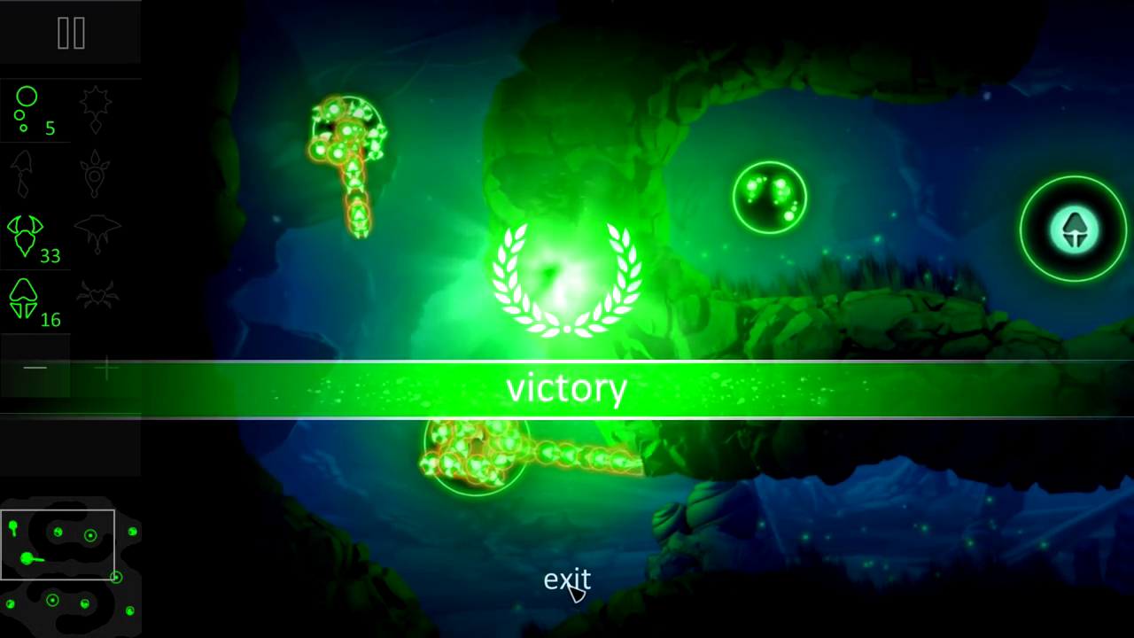
Step: Exit the won match and start a new bot match on Chokepoint
left_click(565, 580)
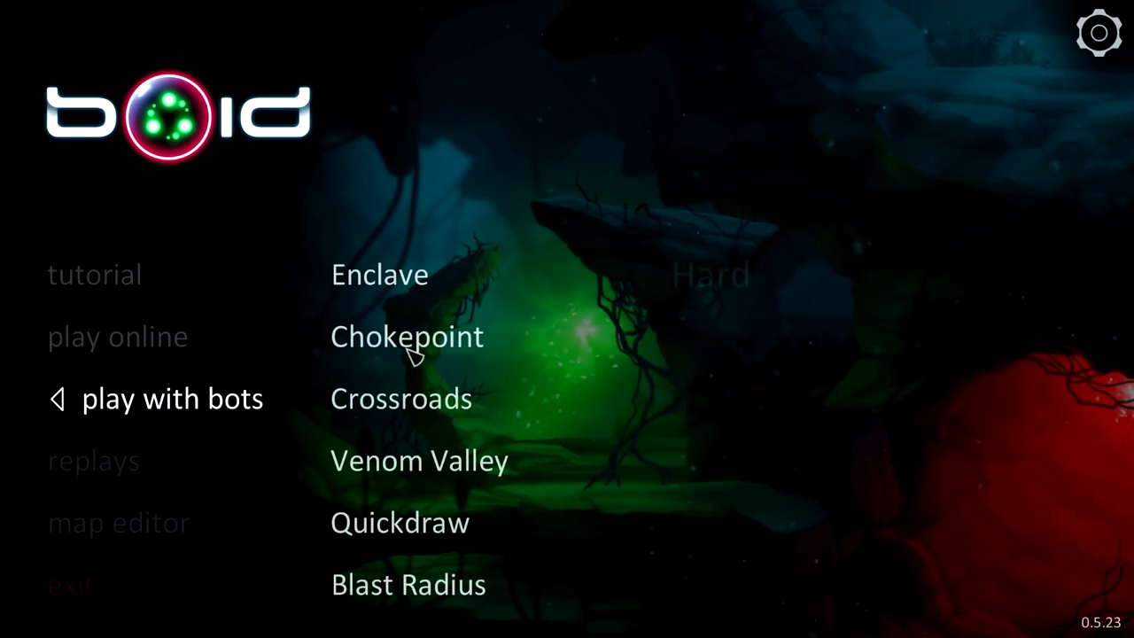
left_click(406, 336)
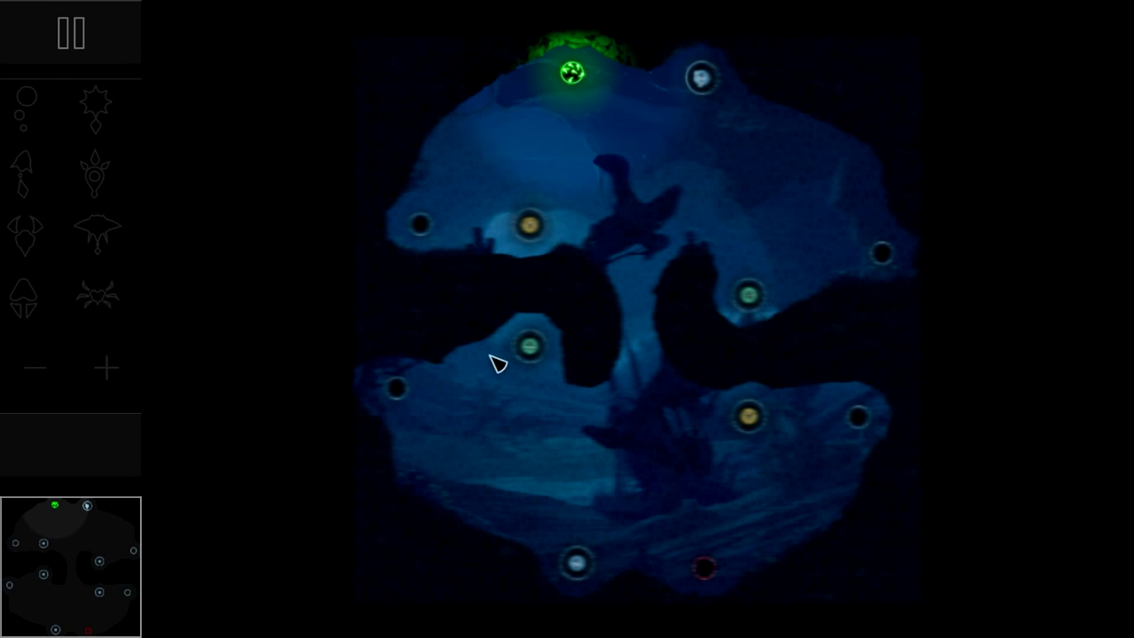
mouse_move(614, 170)
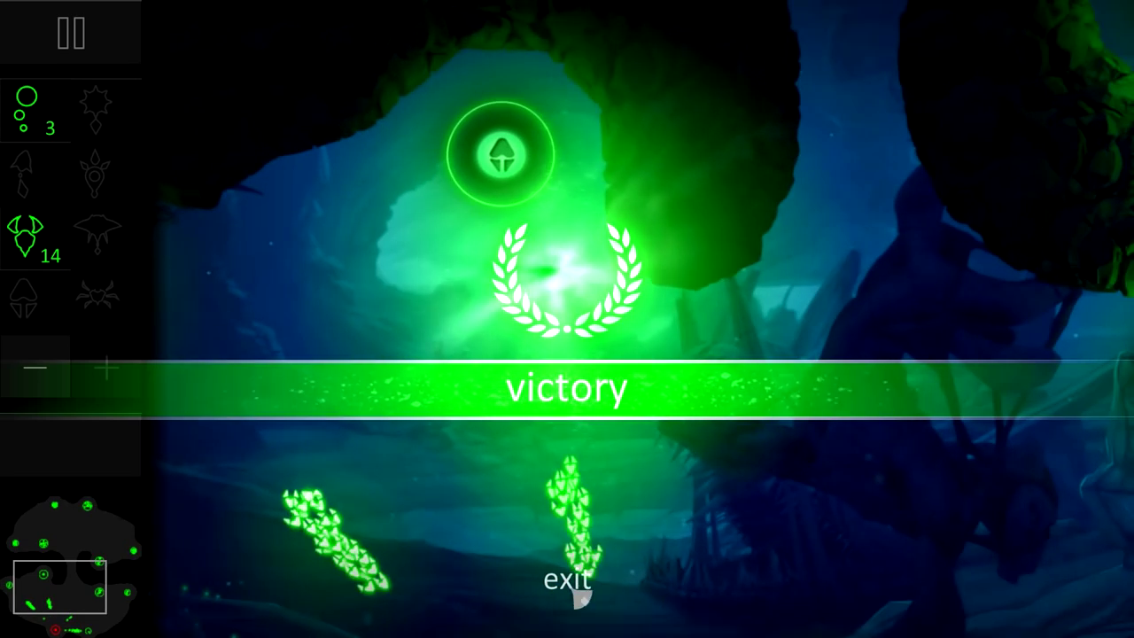
Step: Exit the won Chokepoint match back to the main menu
left_click(567, 581)
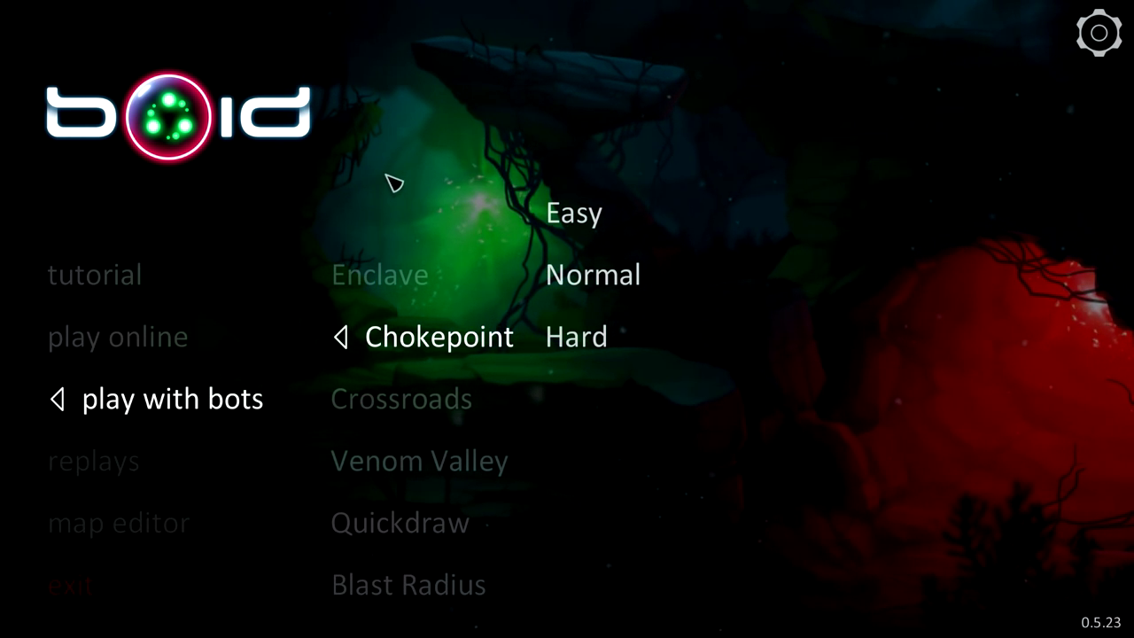
mouse_move(454, 124)
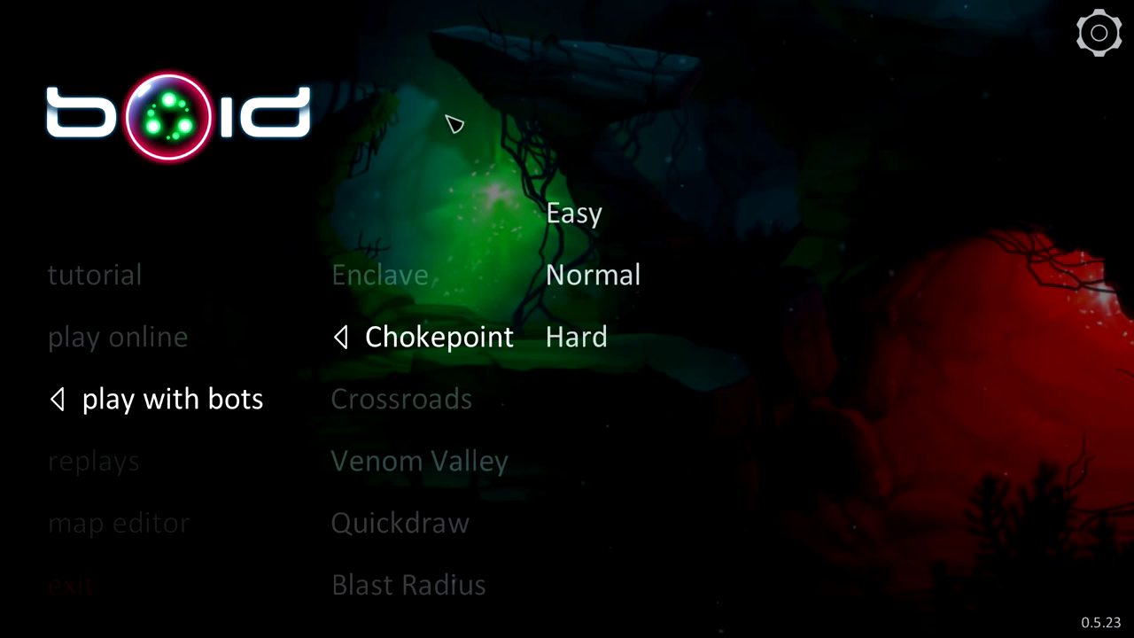